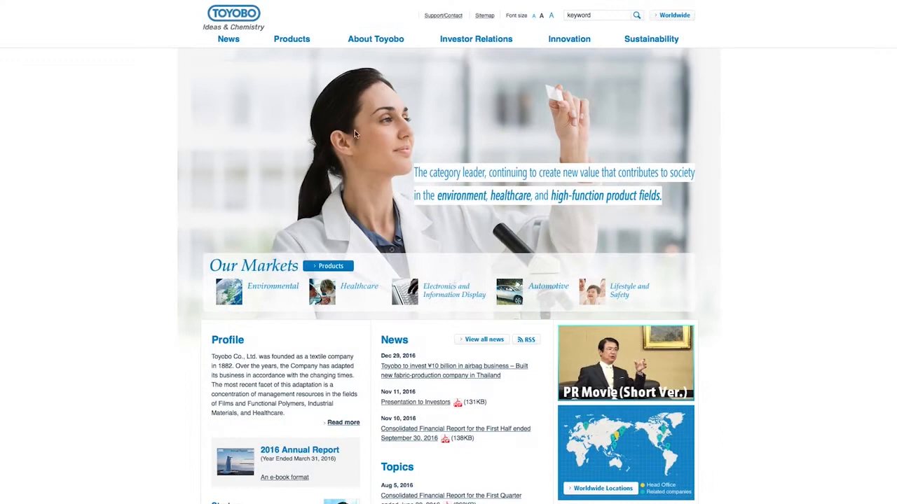
mouse_move(376, 39)
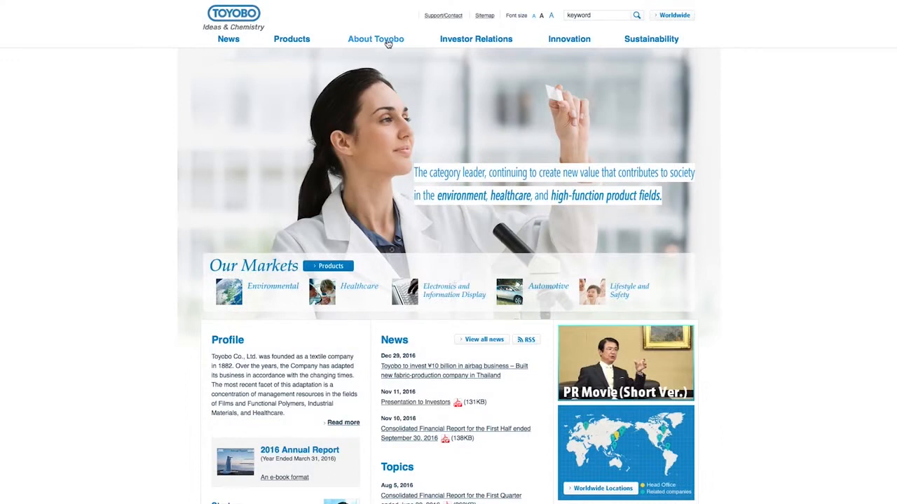
- Go to the About Toyobo page from the home page's top navigation bar
click(375, 38)
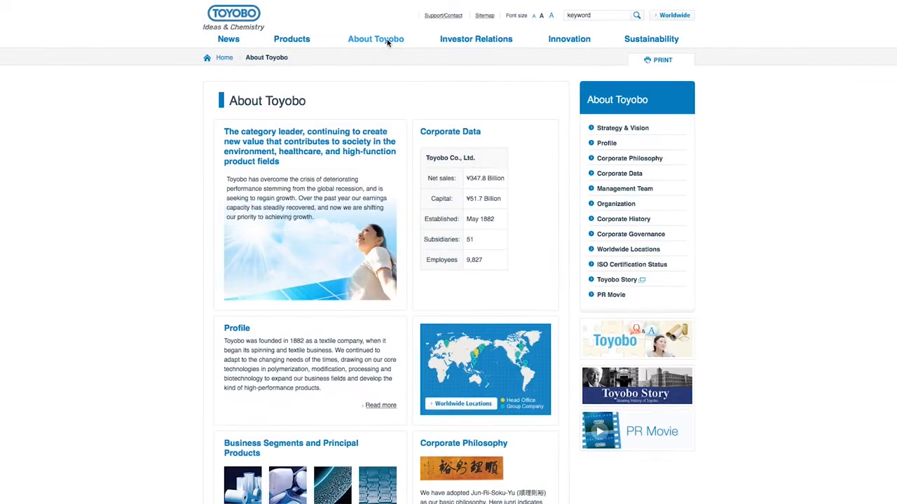